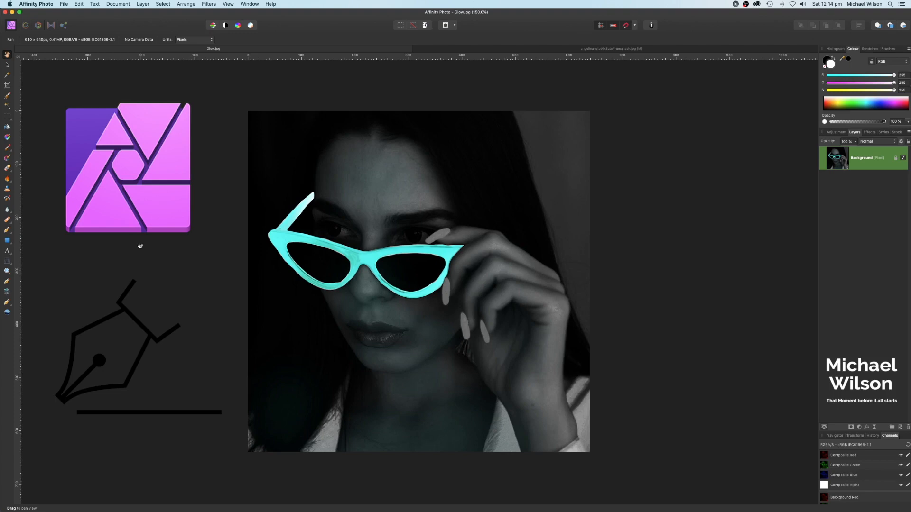
Bring the original red-sunglasses portrait document to the front
click(610, 48)
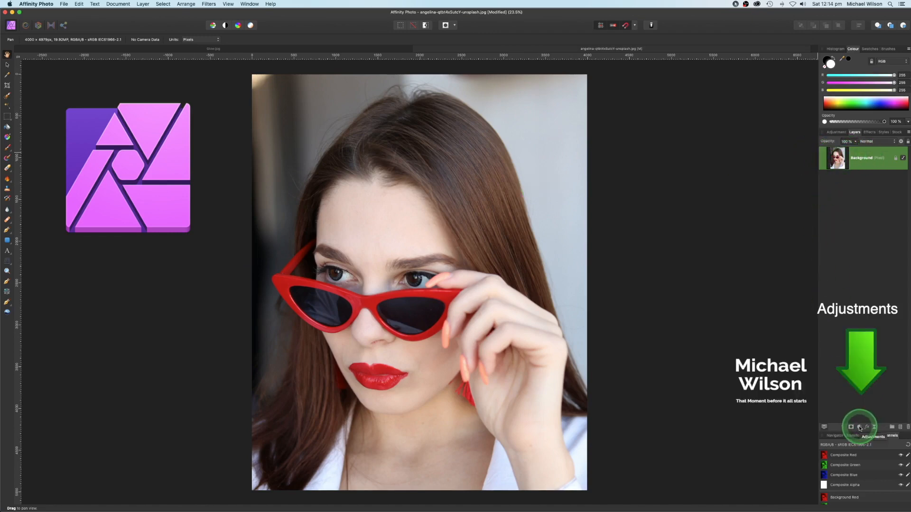
Stack Brightness/Contrast, HSL and Levels adjustments to darken the portrait with a teal cast
click(859, 427)
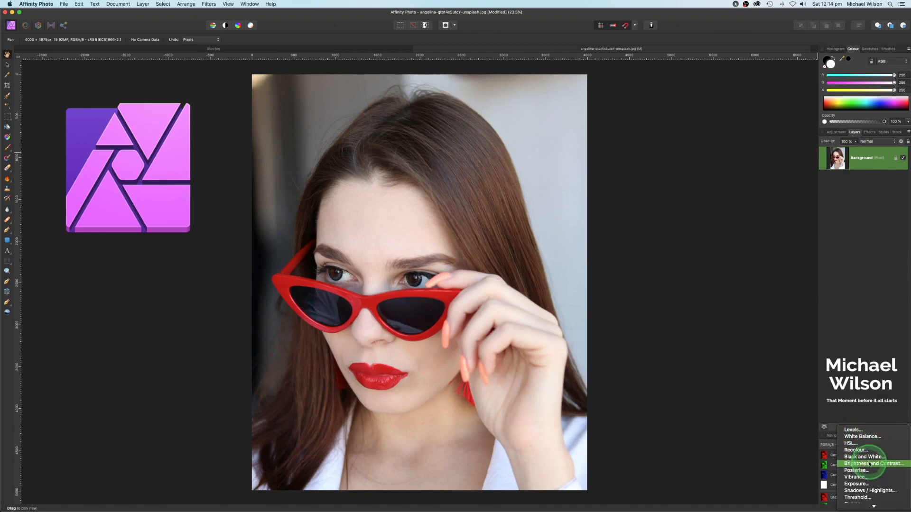
click(864, 464)
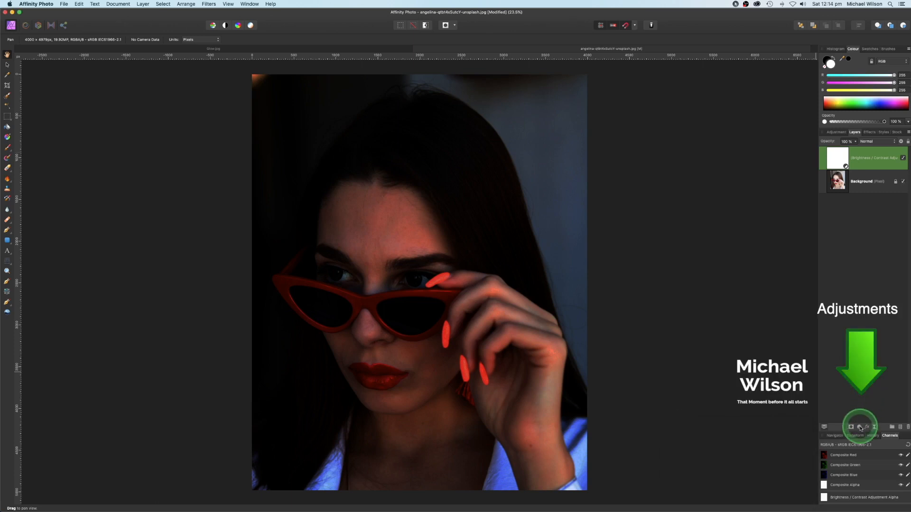
click(860, 427)
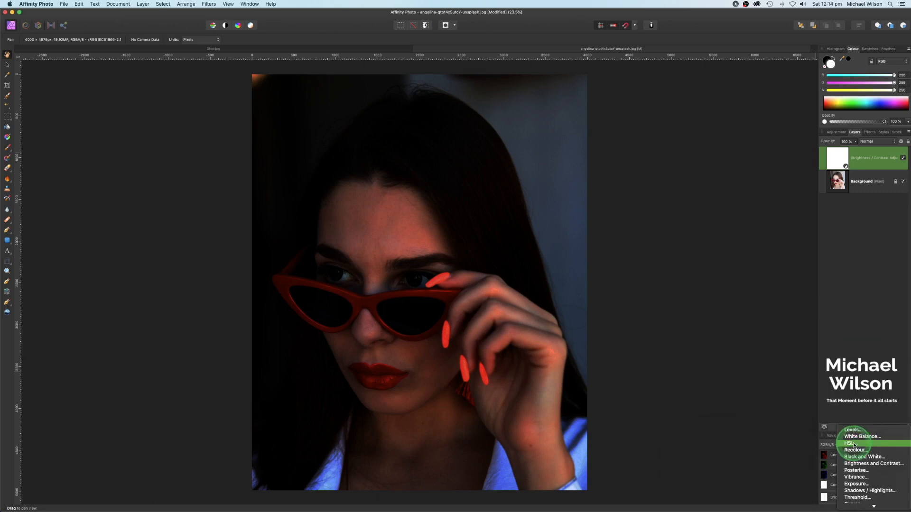
click(848, 443)
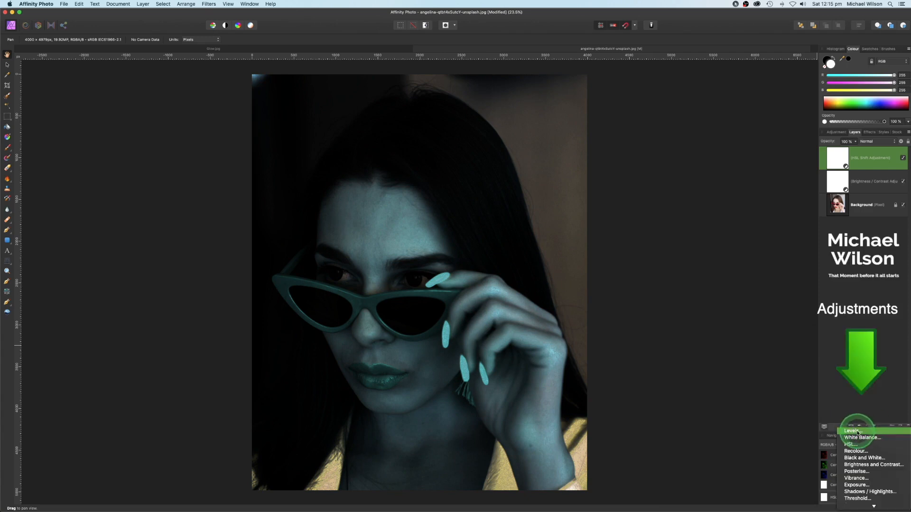
click(852, 430)
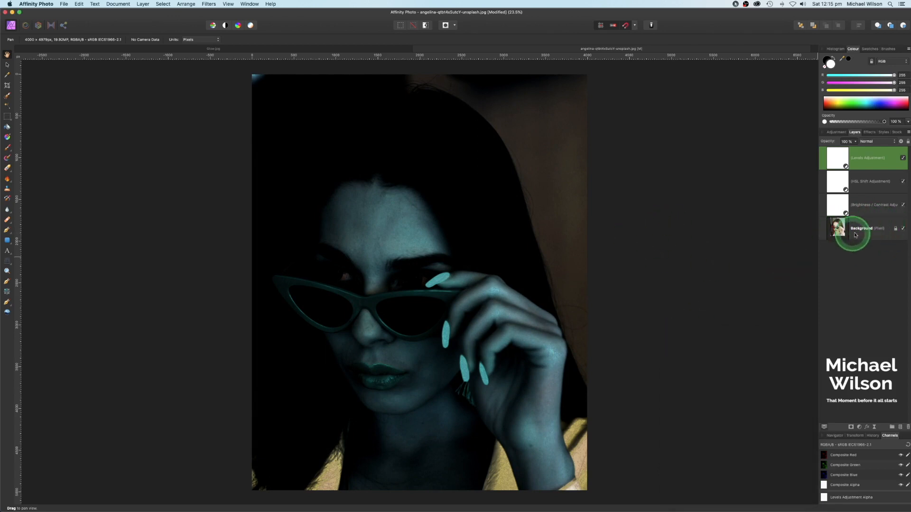
Duplicate the Background photo layer with Cmd+J so an untouched copy sits on top
click(860, 228)
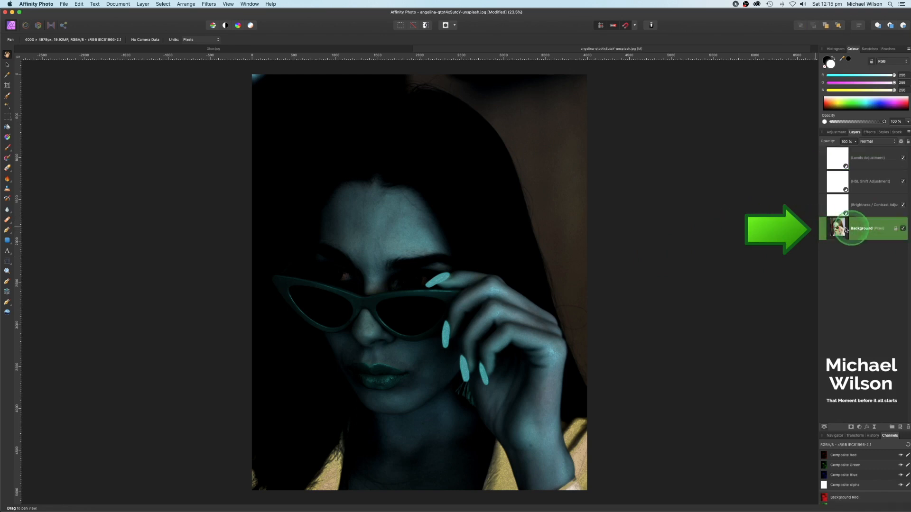
key(cmd+j)
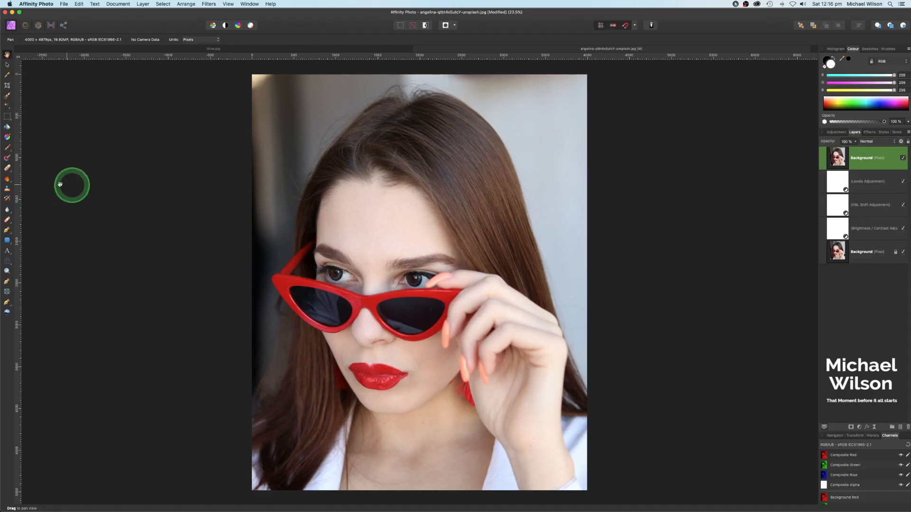
Make the Pen Tool active in Pen mode, ready to outline the sunglasses
click(7, 230)
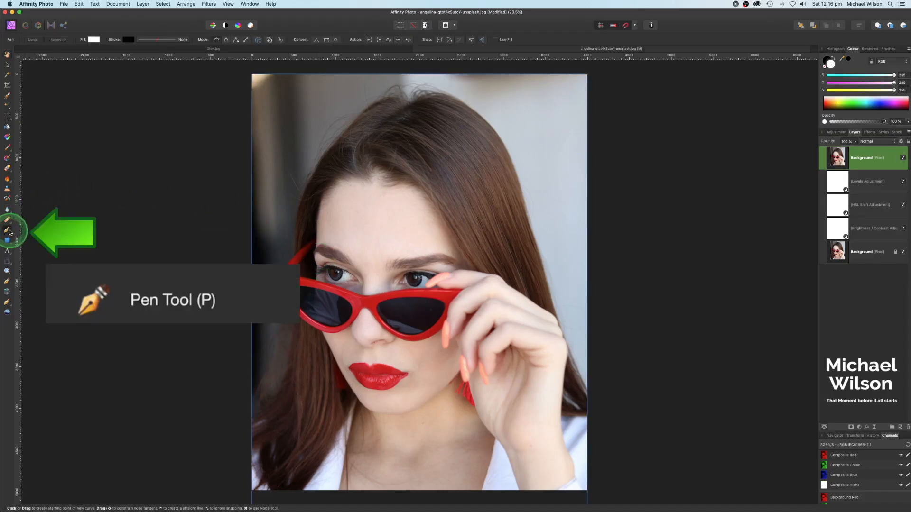
mouse_move(68, 208)
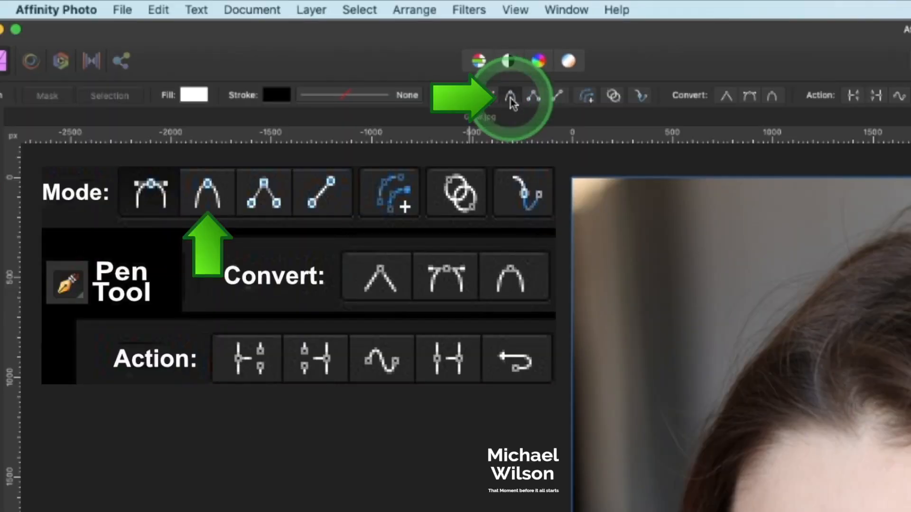
mouse_move(509, 96)
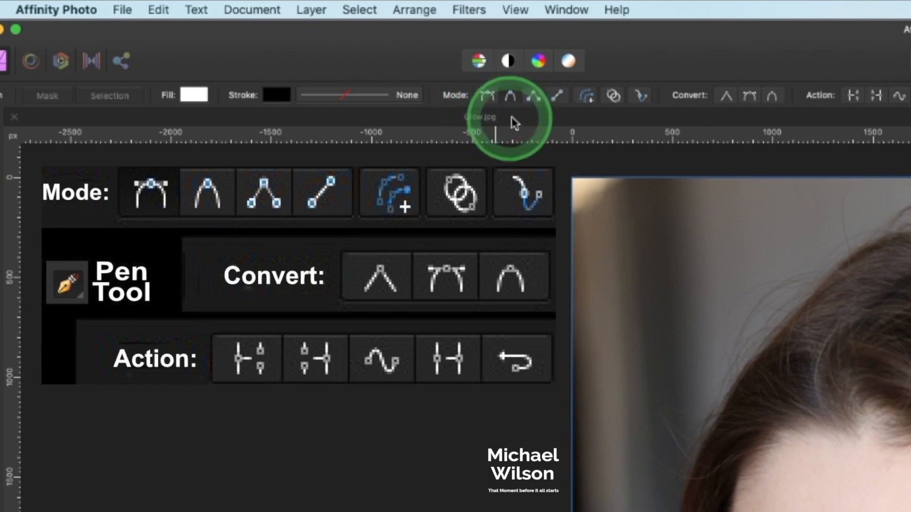
mouse_move(612, 96)
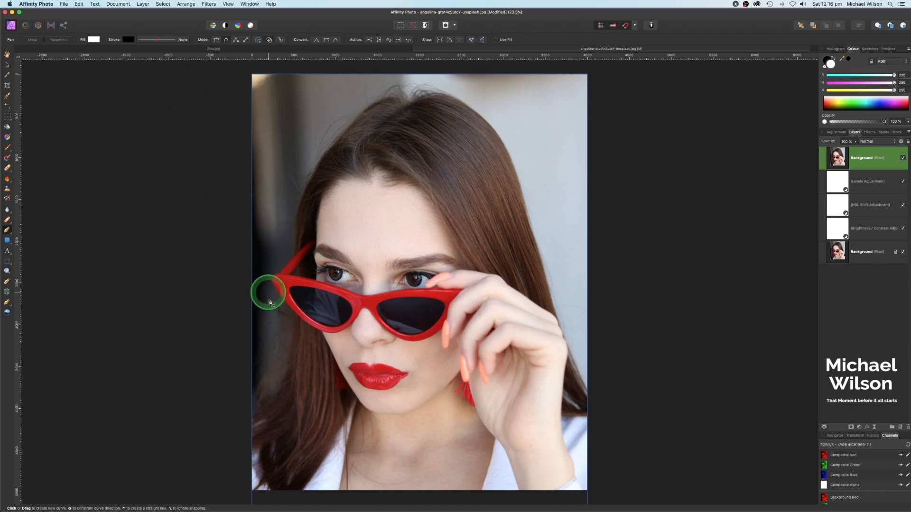
mouse_move(346, 322)
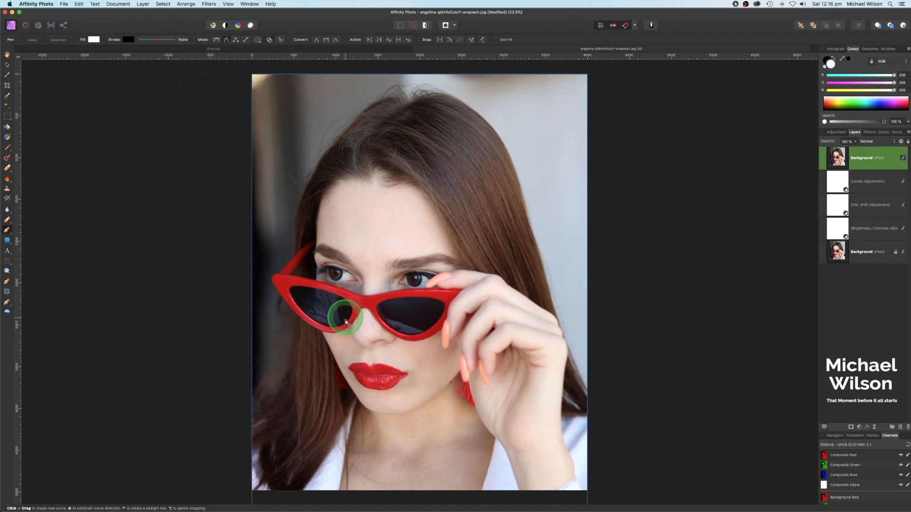
mouse_move(162, 311)
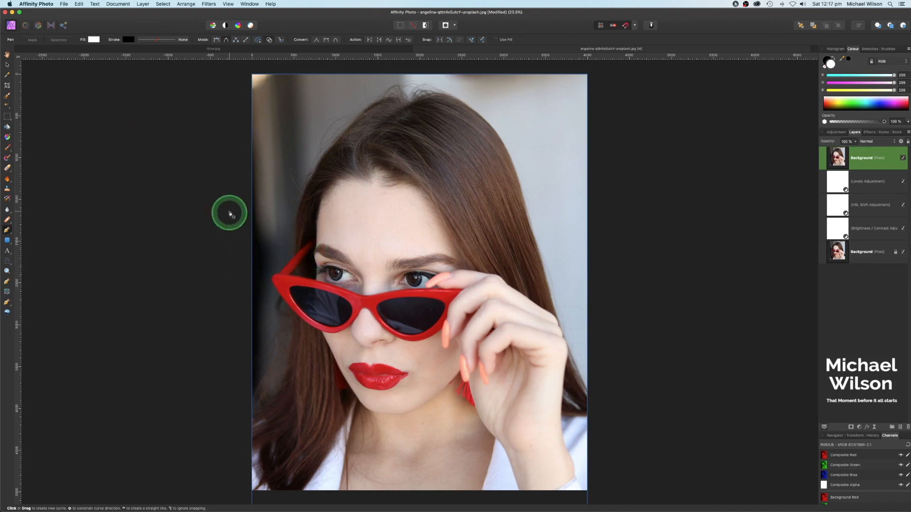
mouse_move(364, 227)
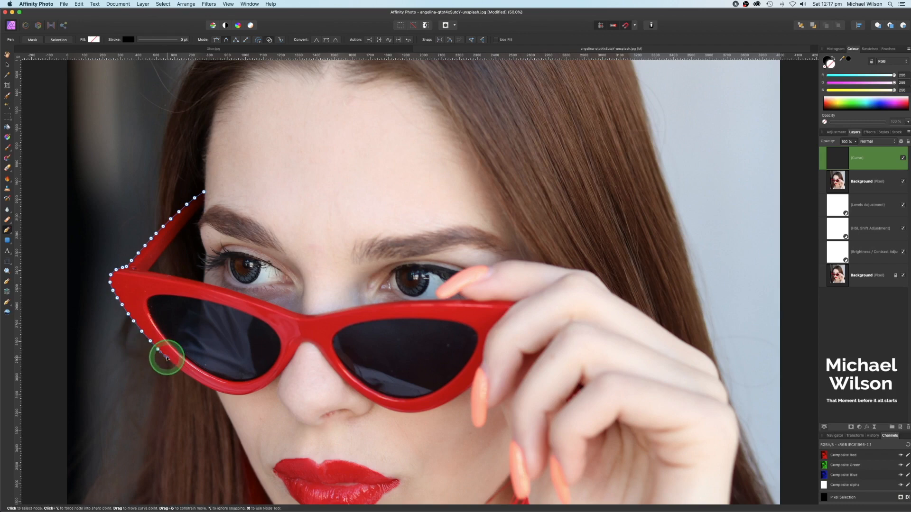
Trace and close a vector outline around the outer edge of the red sunglasses frame
click(246, 396)
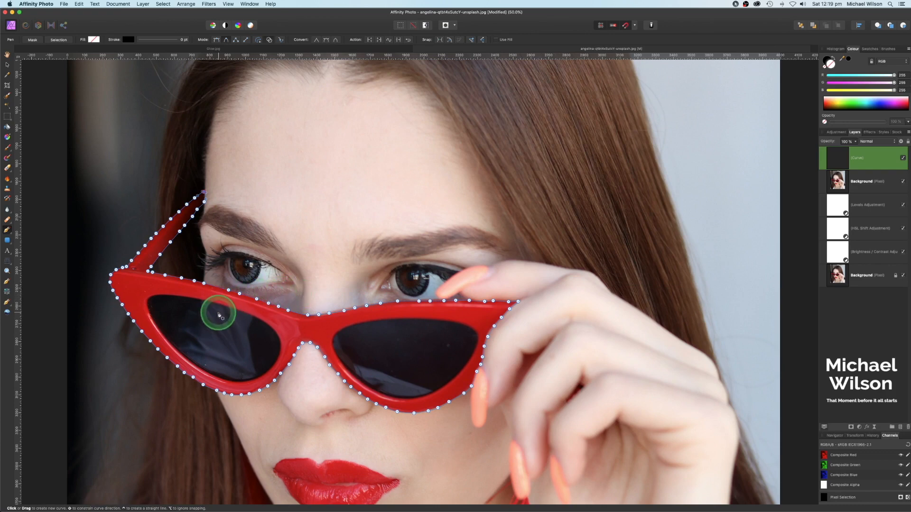
Enable Add New Curve To Selected Curves Object so the lens outlines join the glasses curve
click(268, 39)
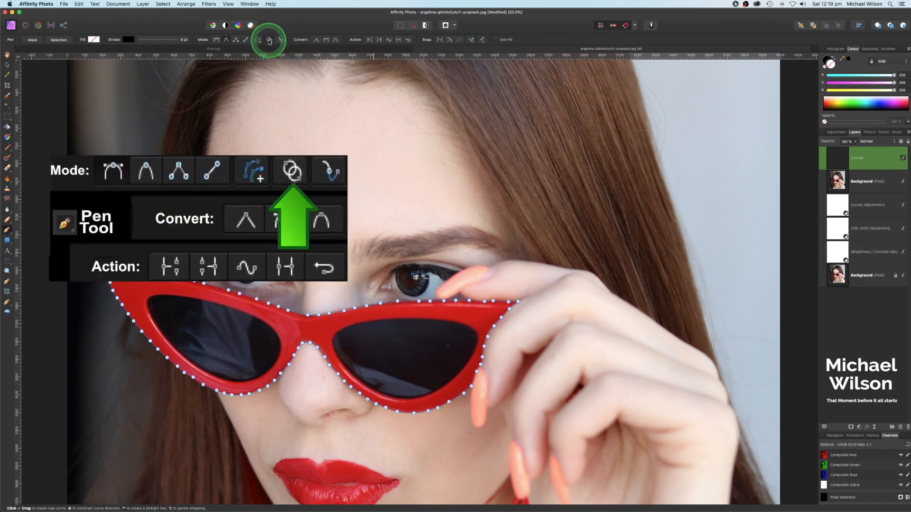
mouse_move(268, 40)
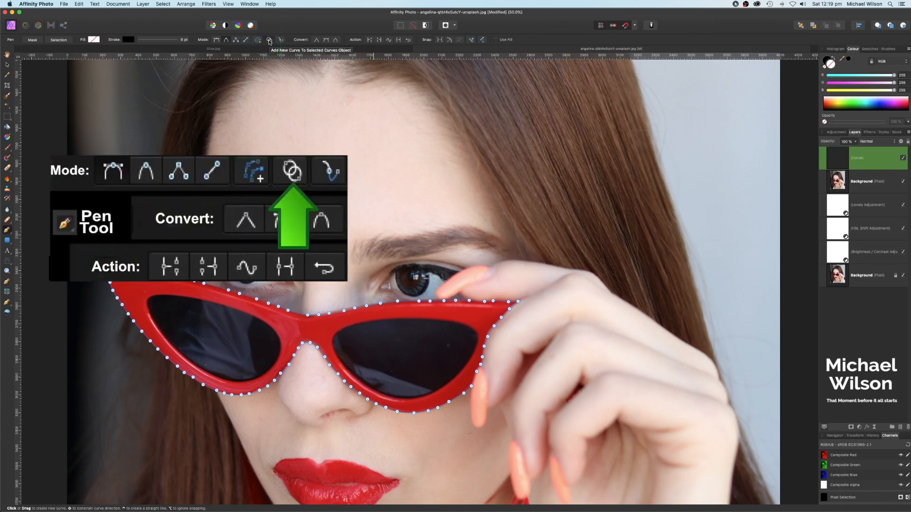
click(268, 41)
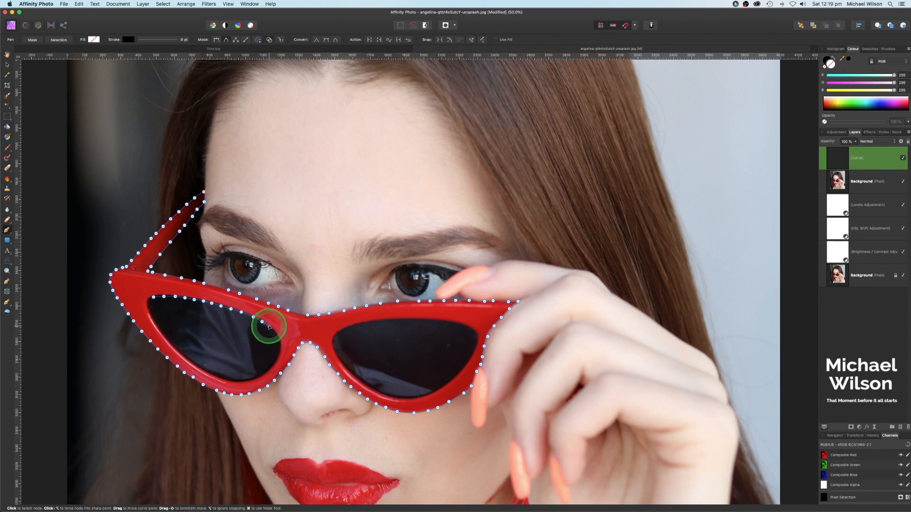
mouse_move(279, 340)
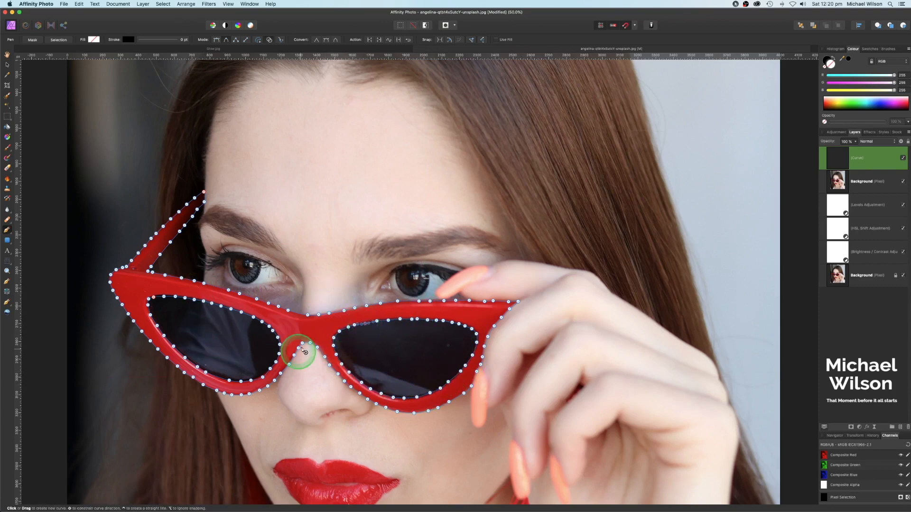
mouse_move(183, 299)
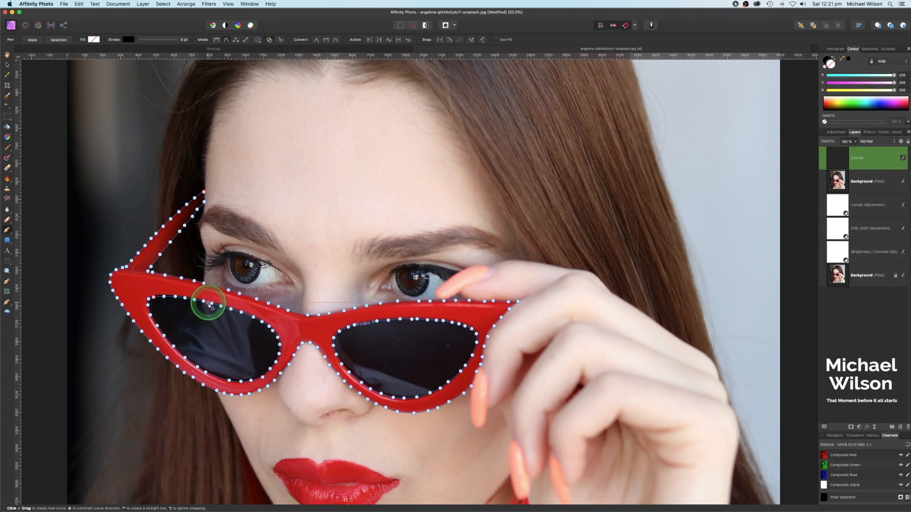
mouse_move(243, 318)
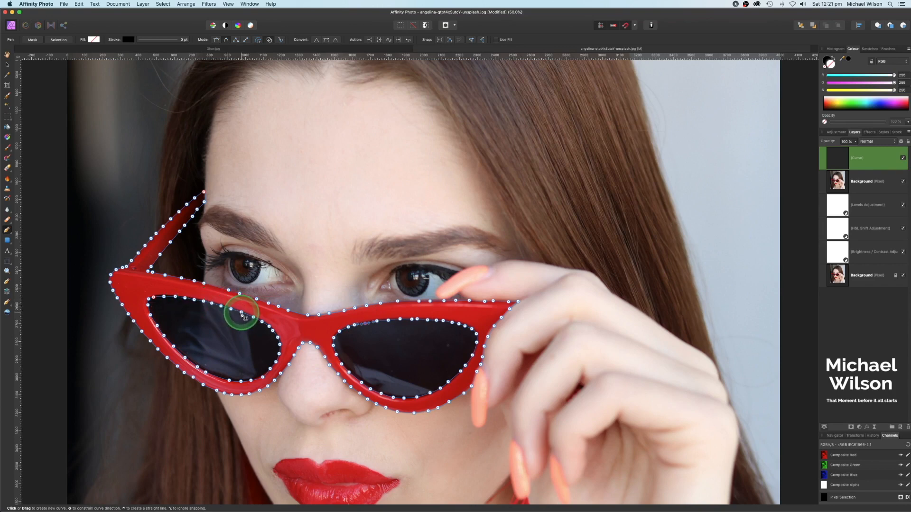
mouse_move(418, 304)
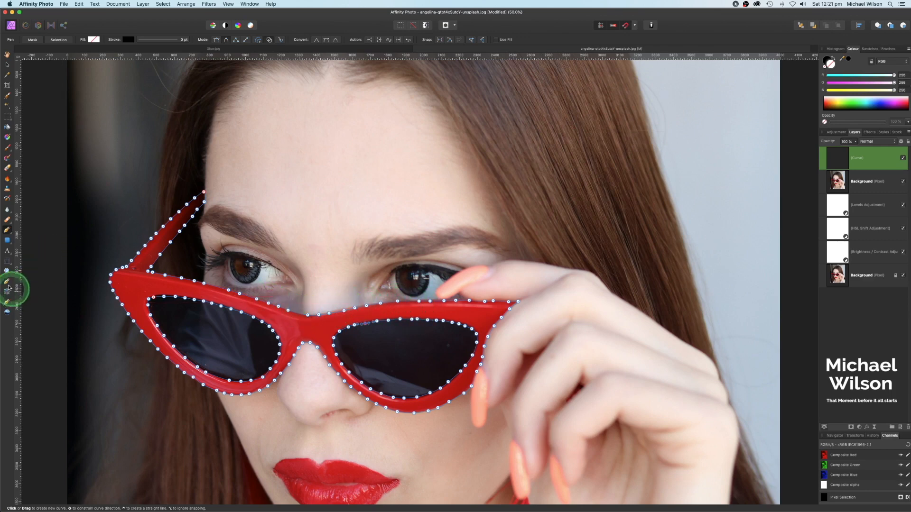
mouse_move(9, 227)
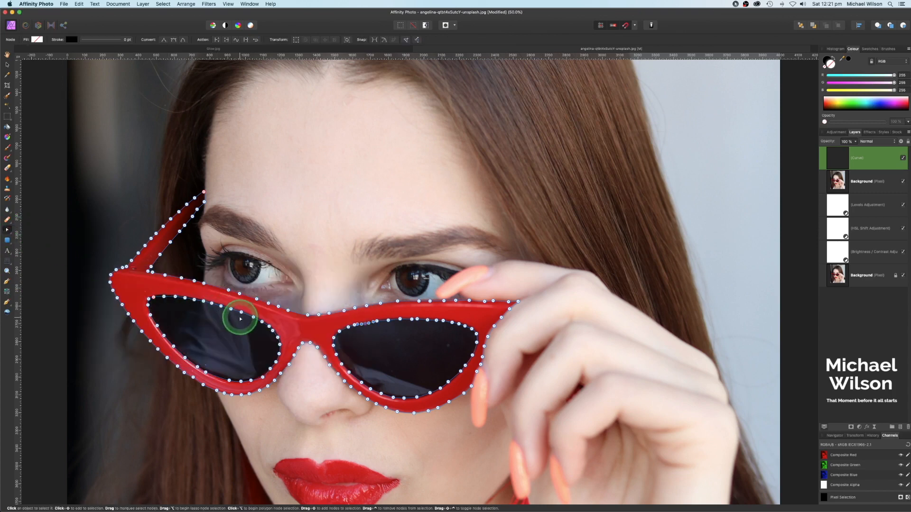
mouse_move(247, 315)
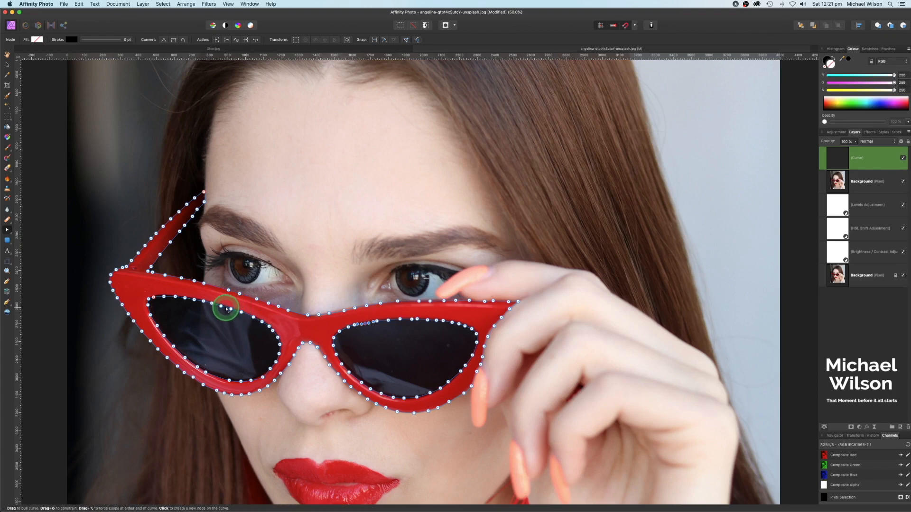
Fix the stray left-lens node and return to pen drawing
key(a)
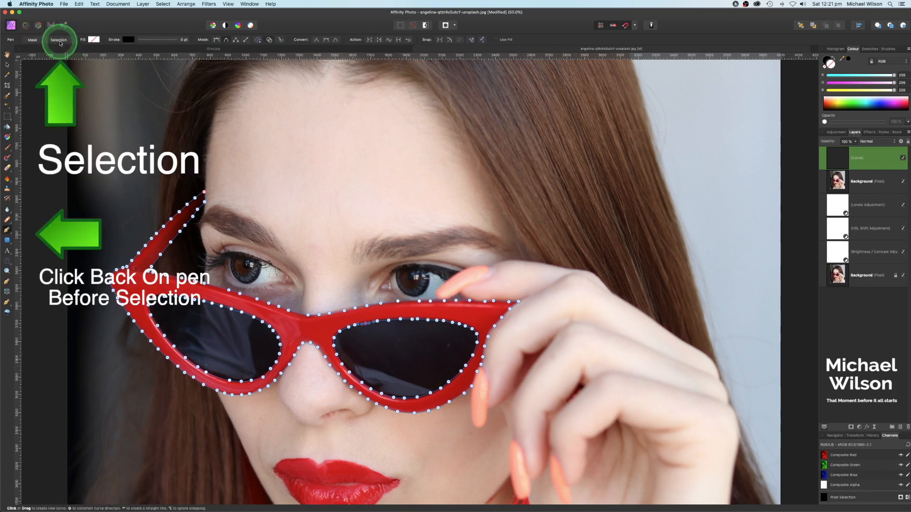
click(58, 40)
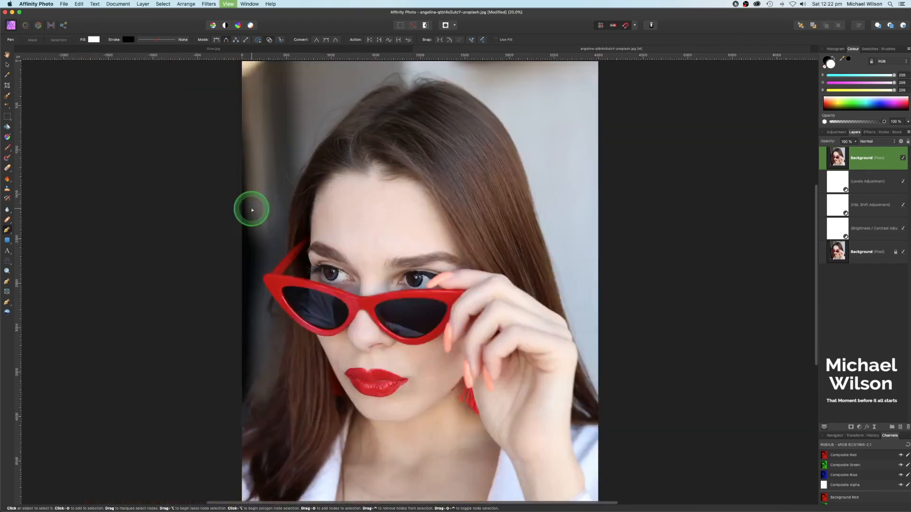
key(cmd+-)
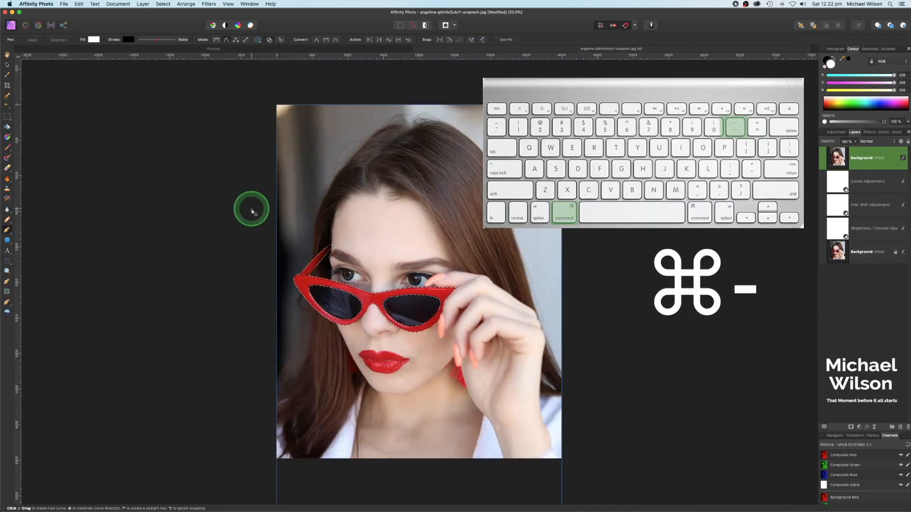
mouse_move(204, 305)
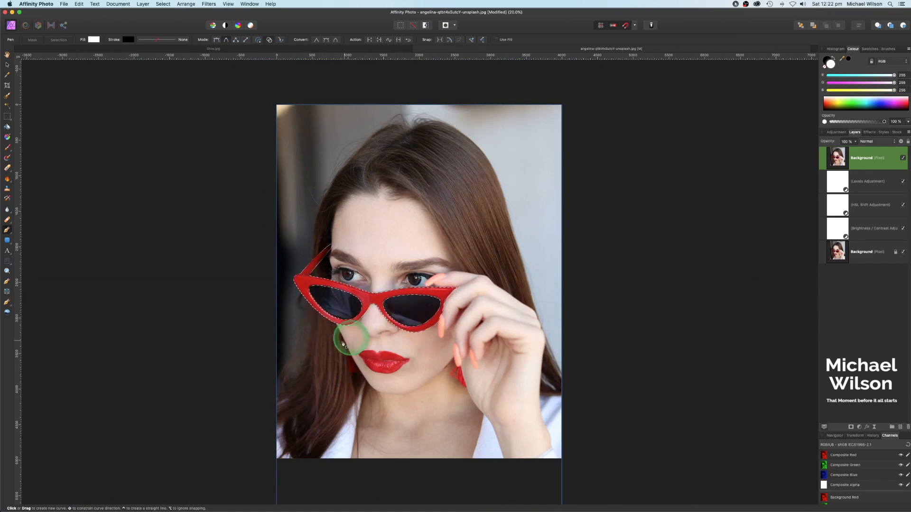
mouse_move(789, 161)
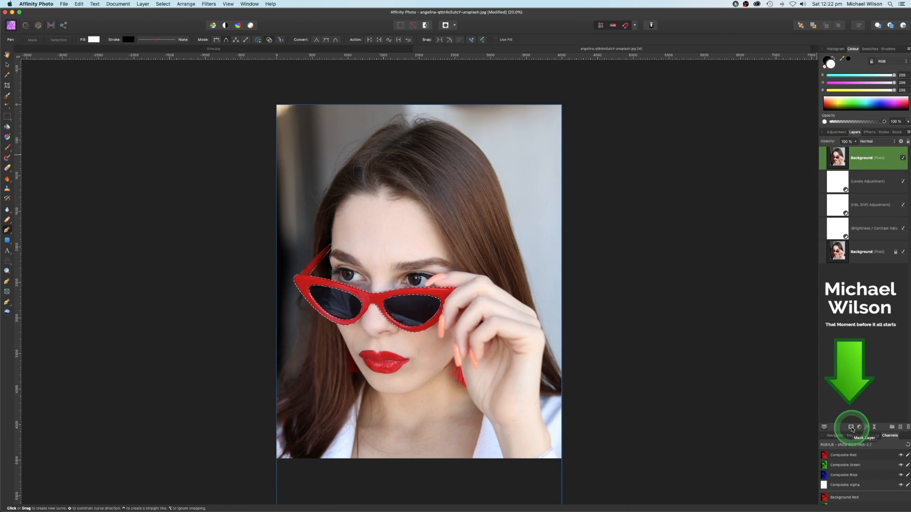
Mask the top photo copy to the sunglasses selection and clear the selection with Cmd+D
click(850, 427)
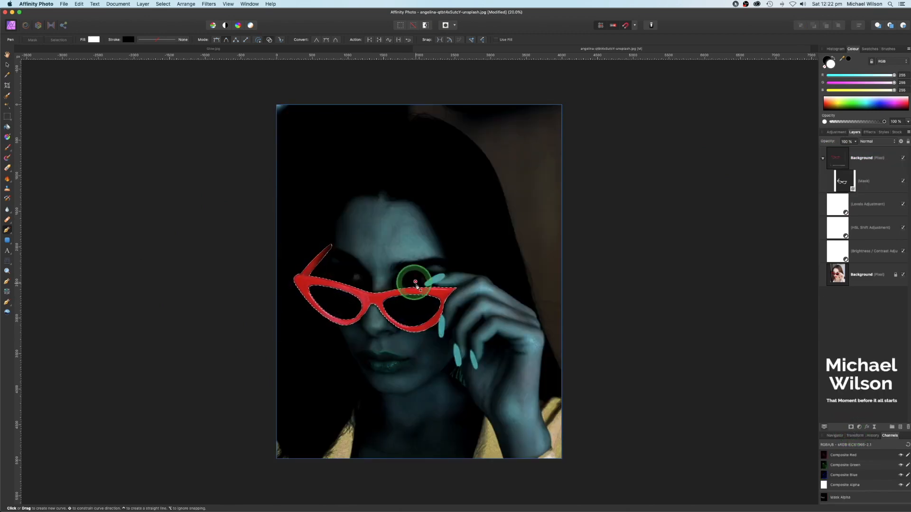
mouse_move(399, 254)
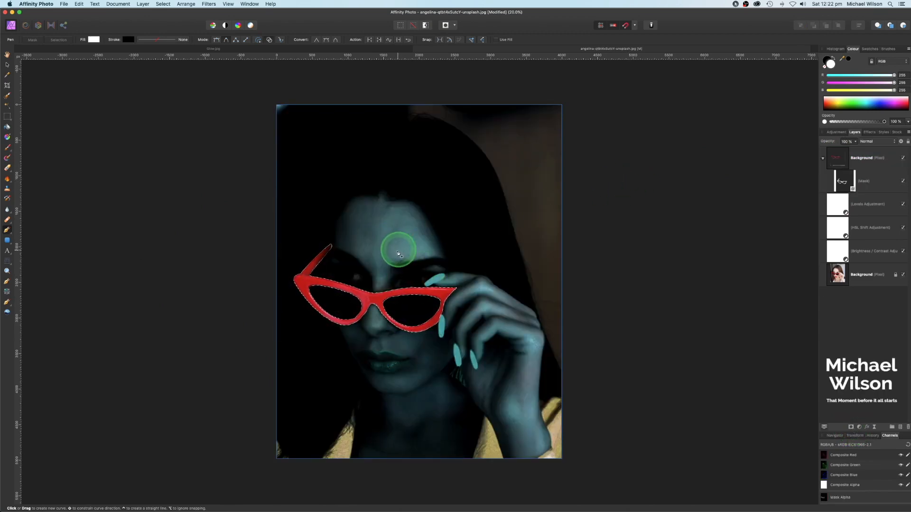
key(cmd+d)
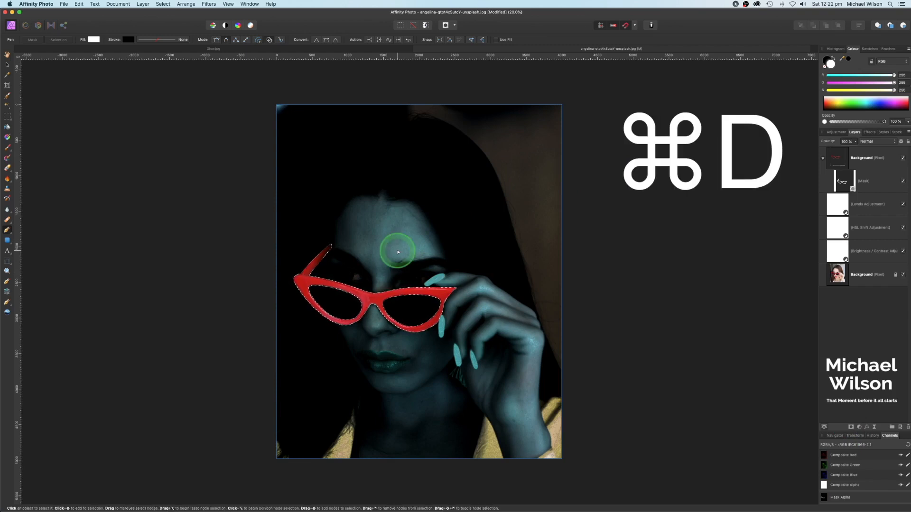
key(cmd+d)
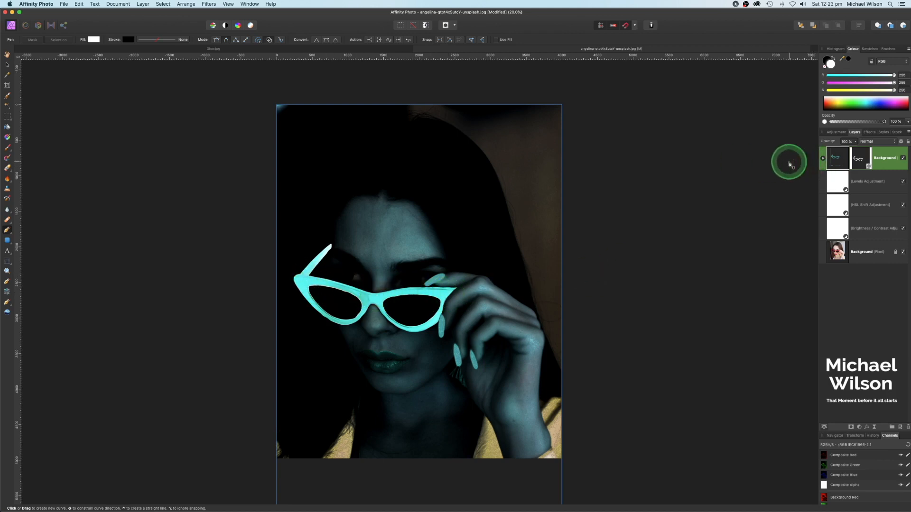
mouse_move(899, 428)
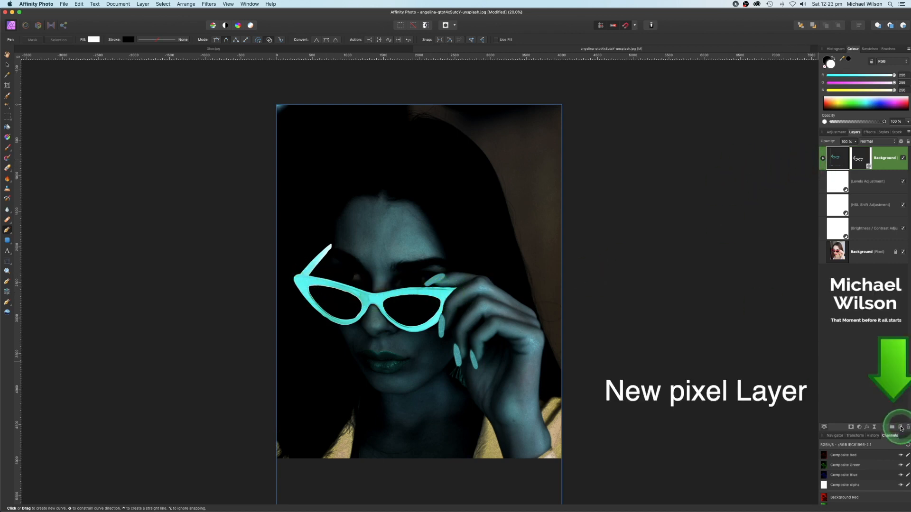
Add an empty pixel layer and arm the Paint Brush with a Basic soft round 256 px preset
click(892, 427)
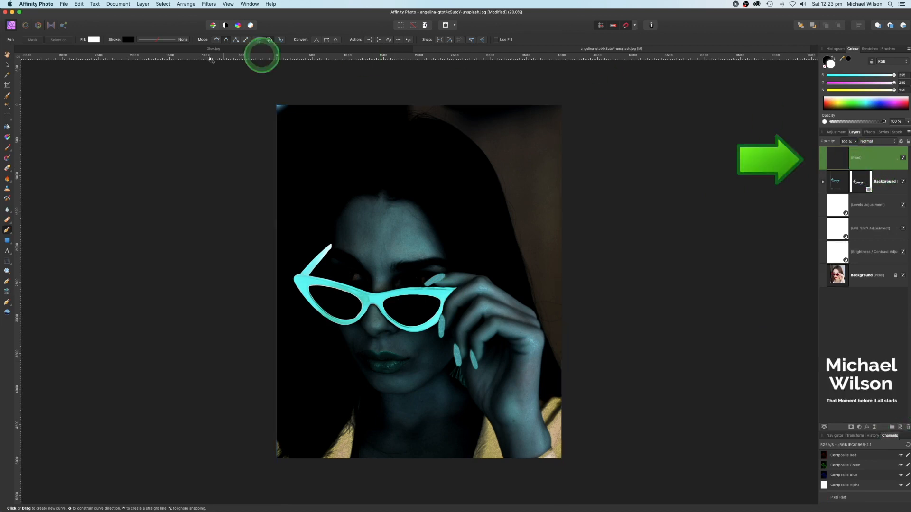
click(8, 148)
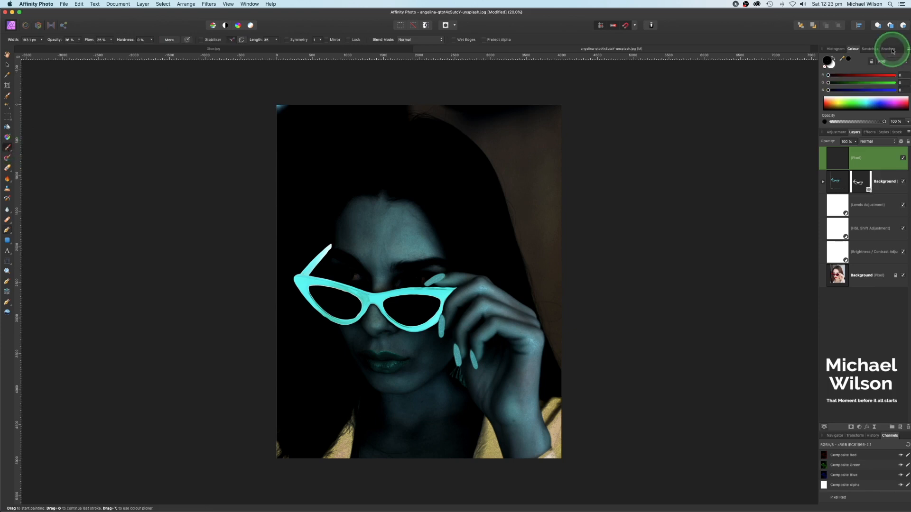
click(888, 48)
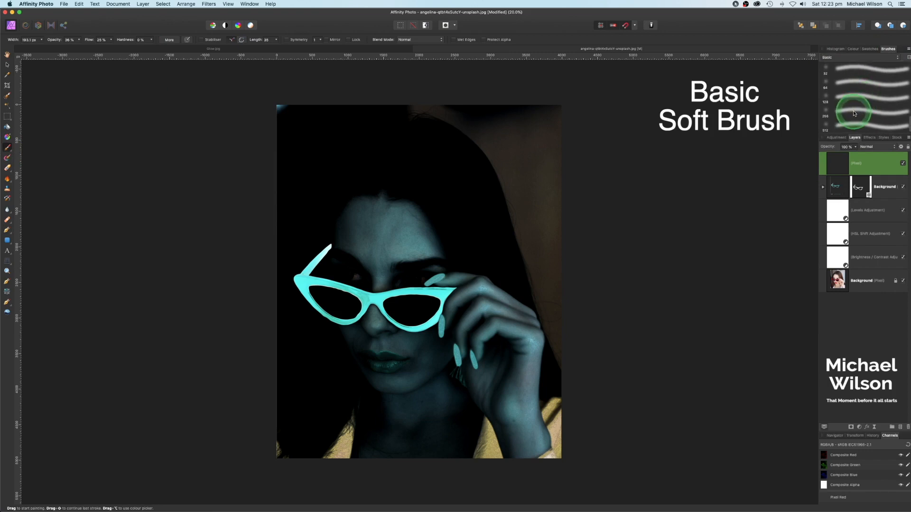
click(853, 113)
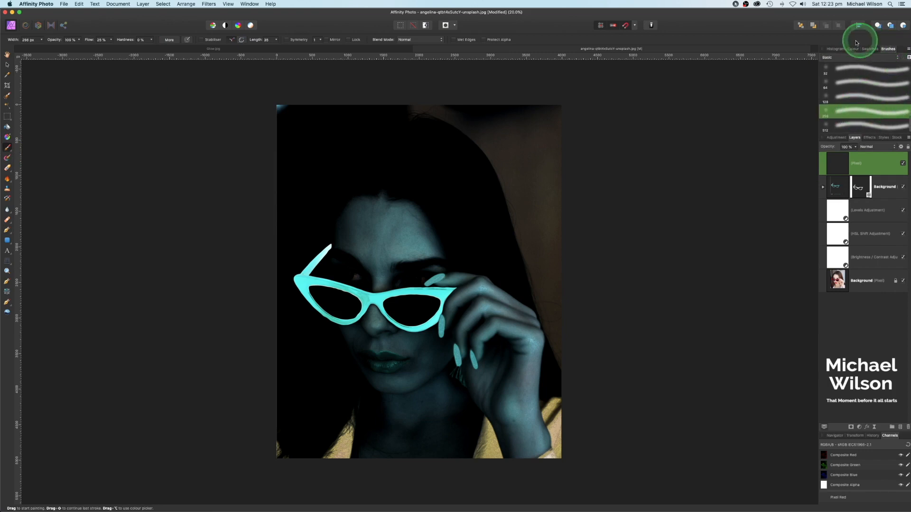
mouse_move(863, 124)
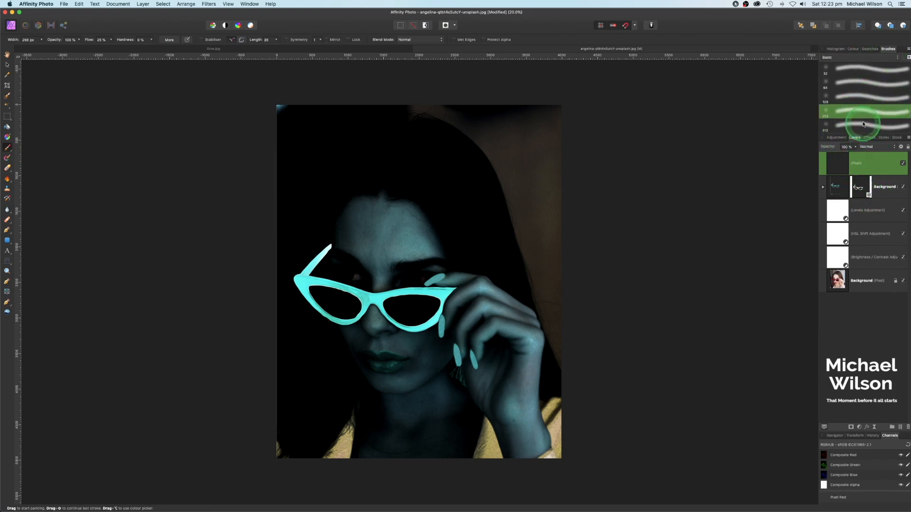
click(852, 48)
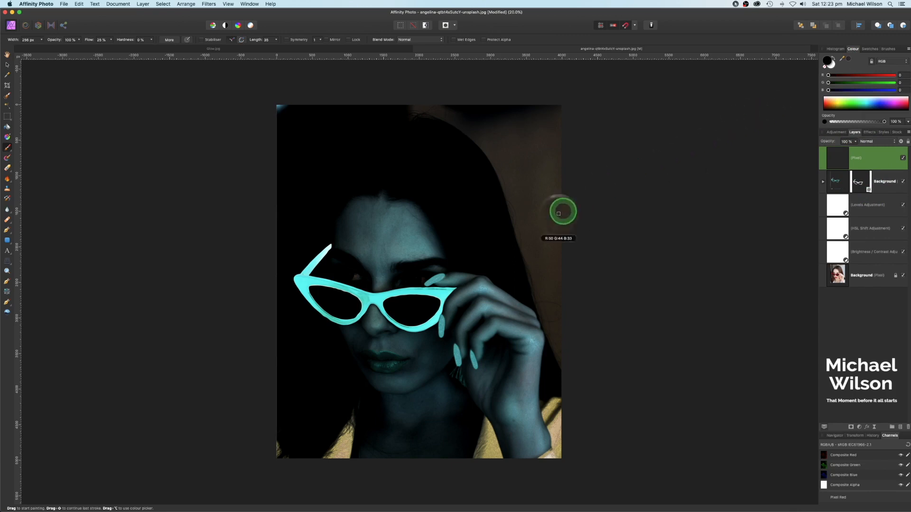
mouse_move(428, 292)
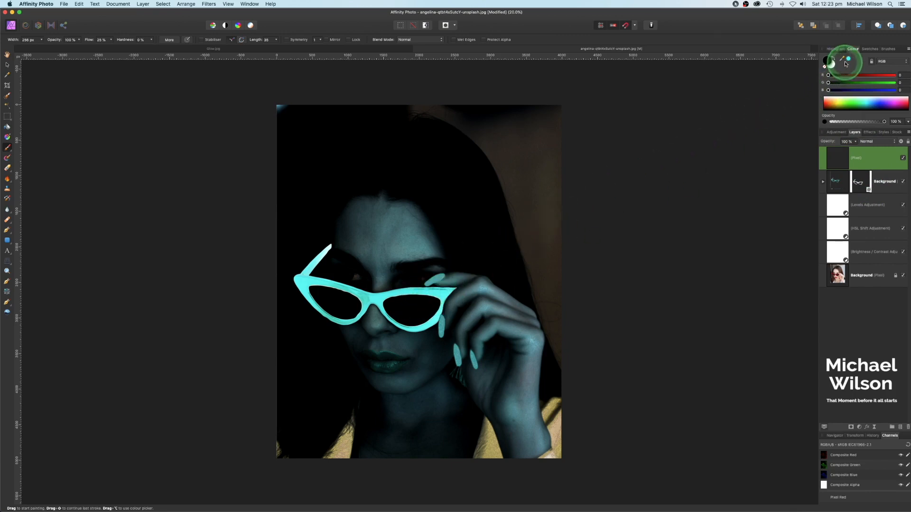
Set the paint colour to cyan and lower brush opacity to about 30%
click(834, 63)
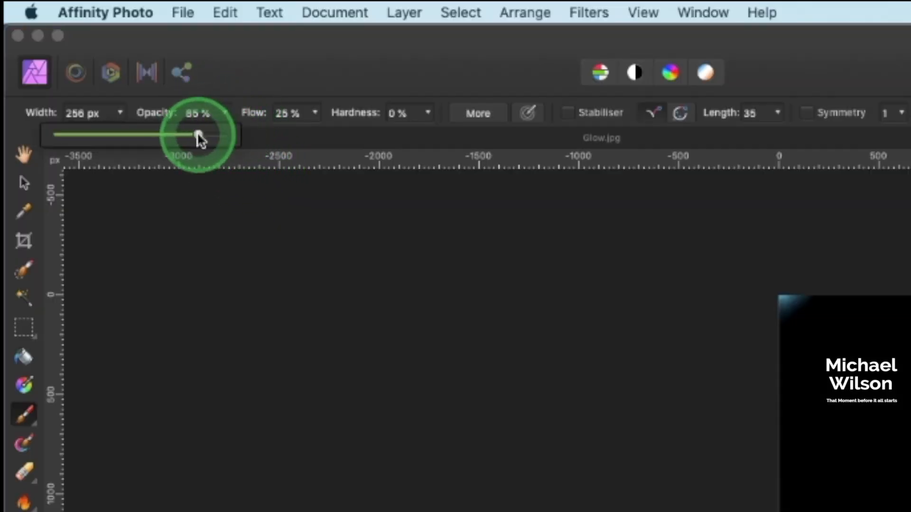
drag(200, 135, 133, 135)
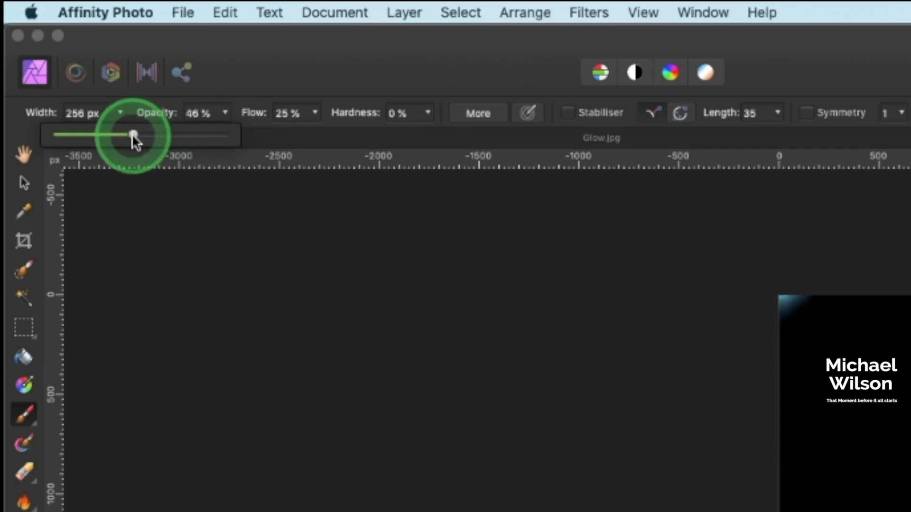
drag(132, 136, 311, 136)
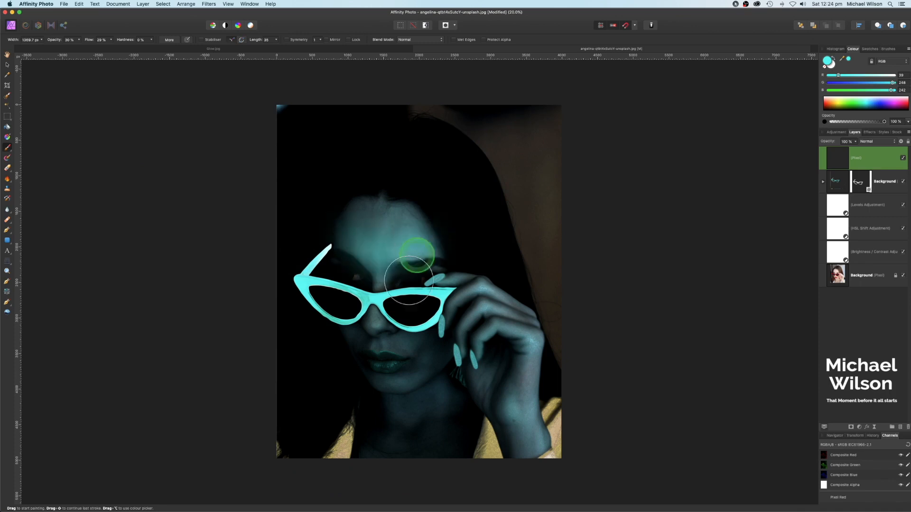
mouse_move(405, 380)
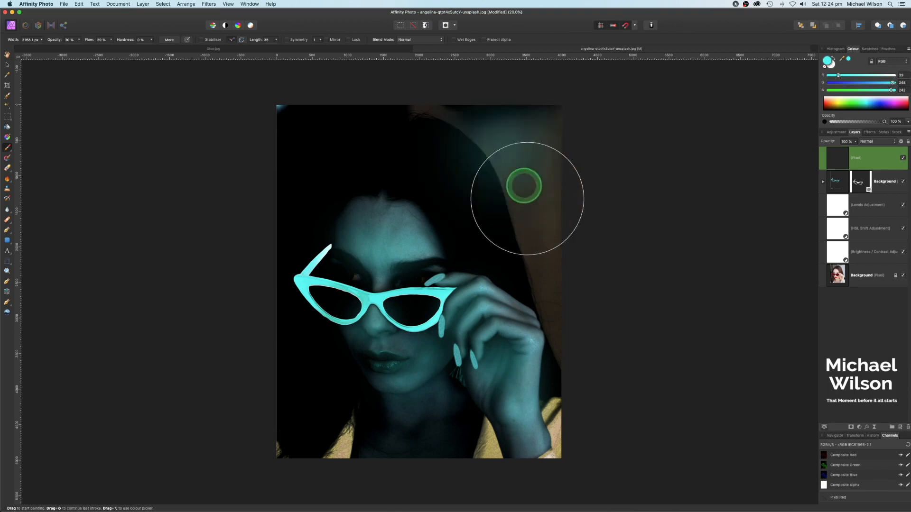
mouse_move(293, 143)
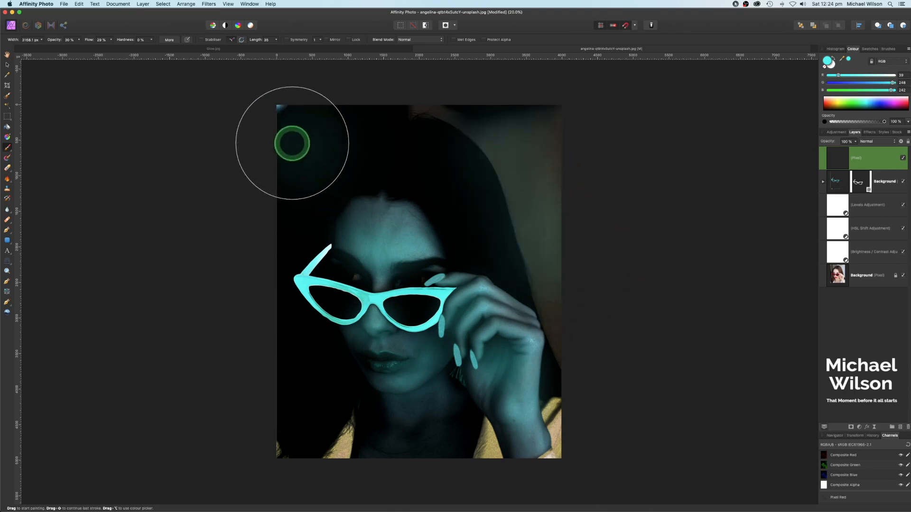
mouse_move(262, 375)
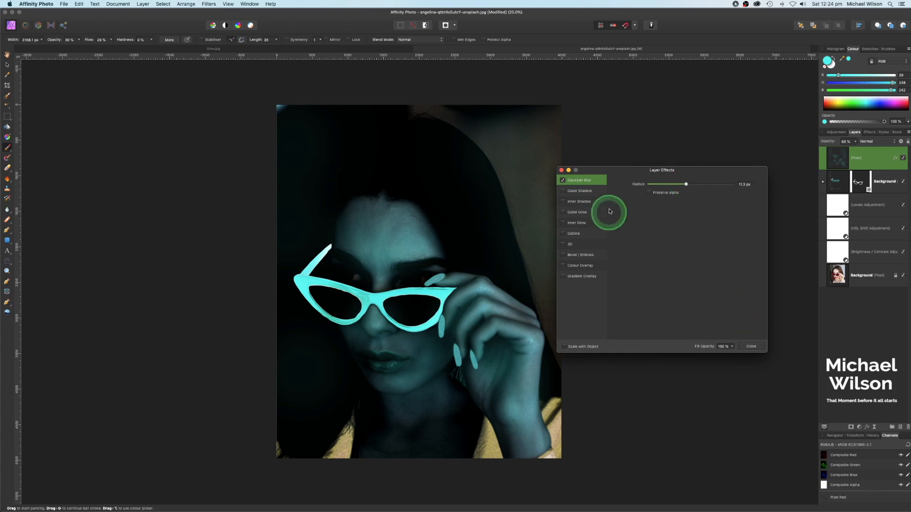
Close Layer Effects, leaving the blurred cyan glow layer at 65% opacity
click(749, 347)
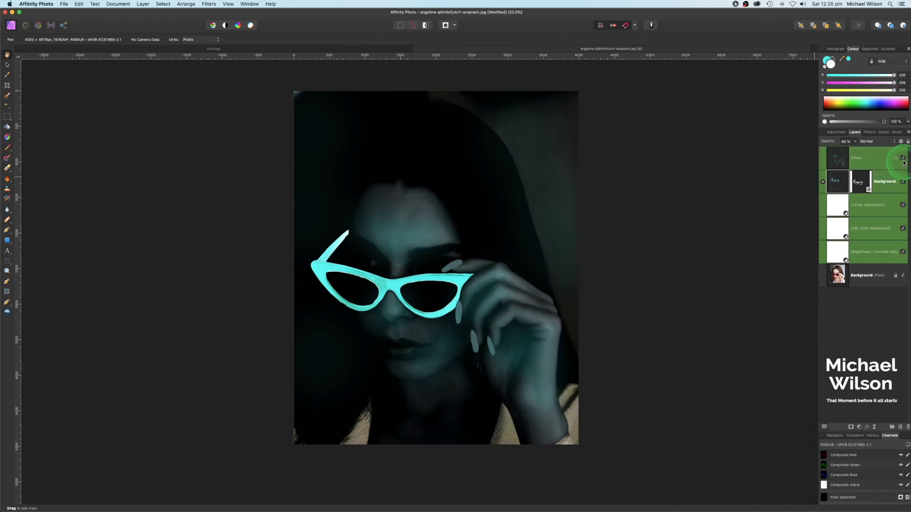
click(903, 159)
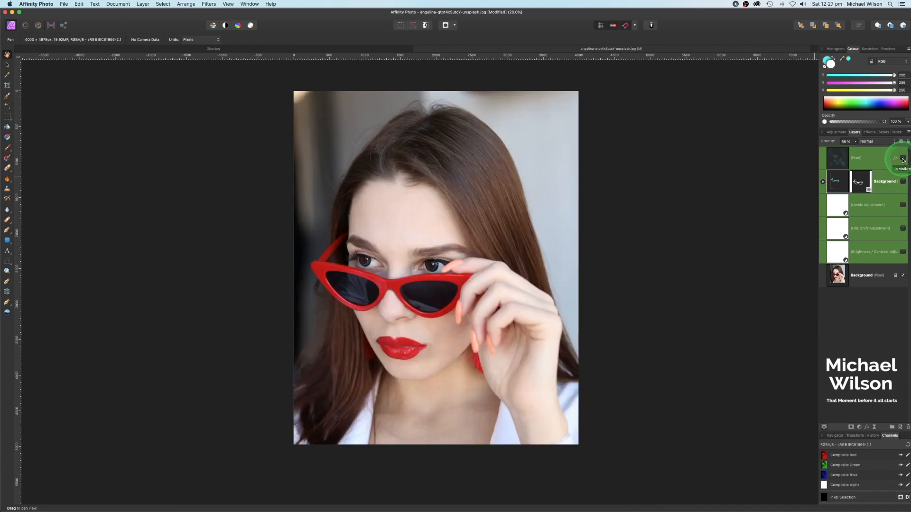
click(902, 158)
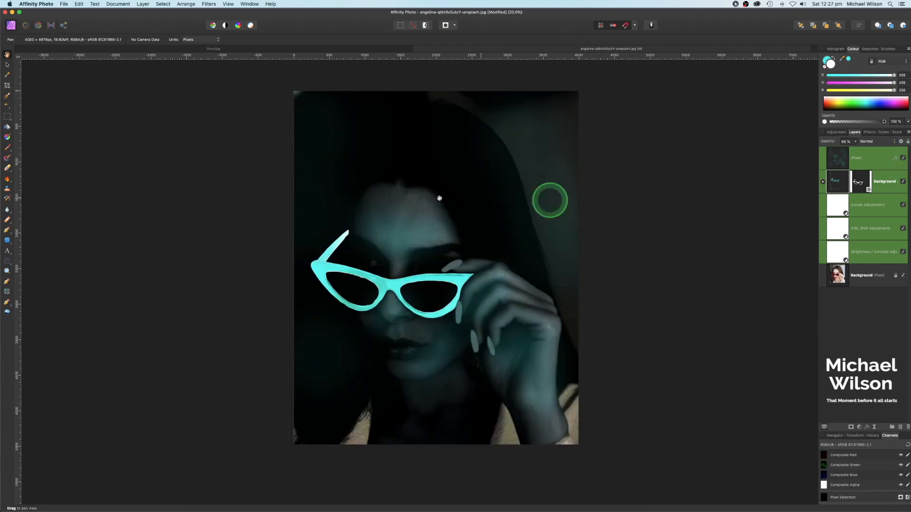
click(8, 234)
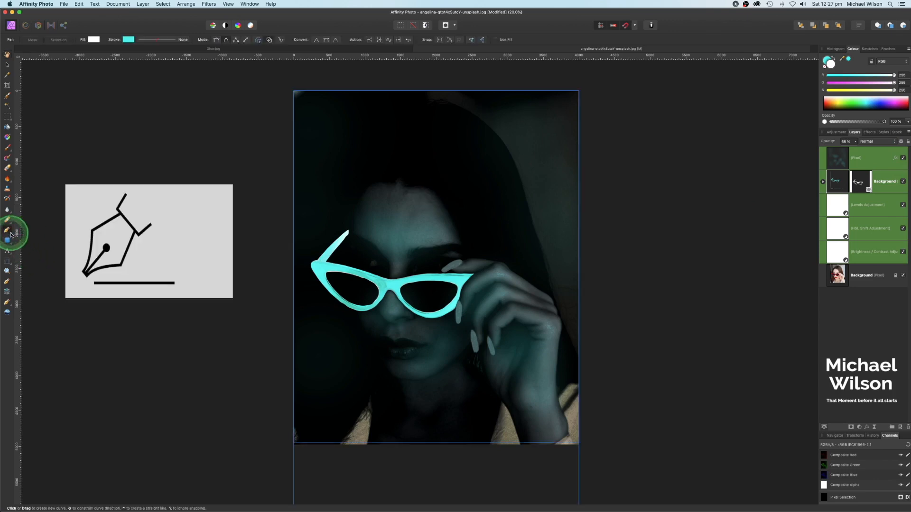